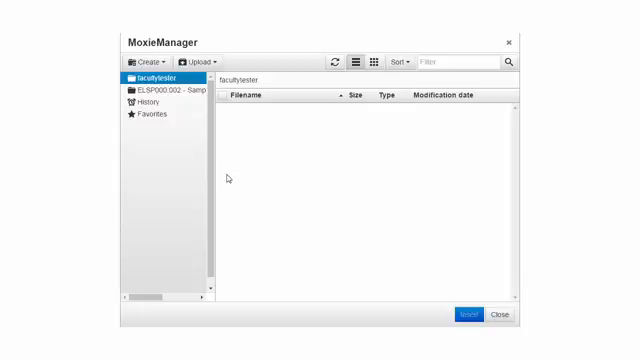
mouse_move(362, 234)
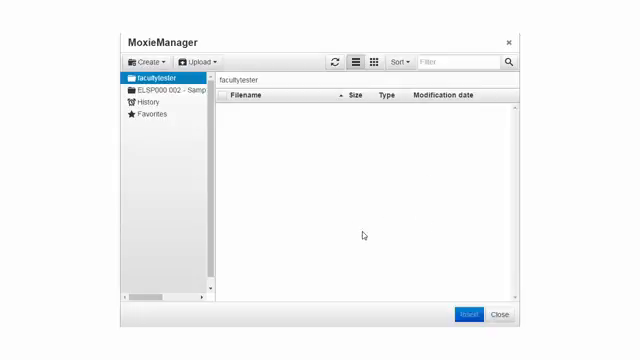
mouse_move(386, 190)
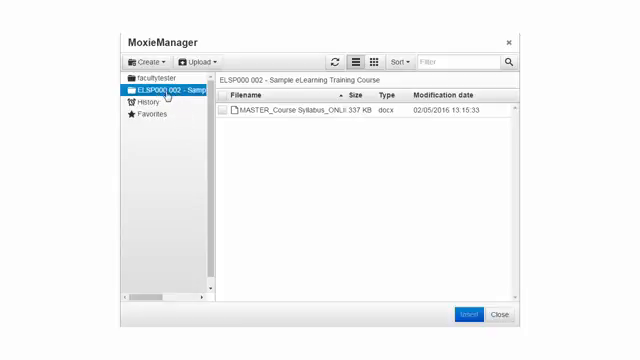
mouse_move(176, 178)
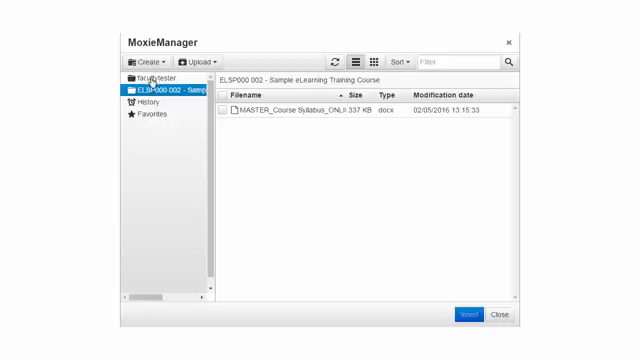
- Create a new folder named PowerPoints inside the facultytester folder
click(160, 78)
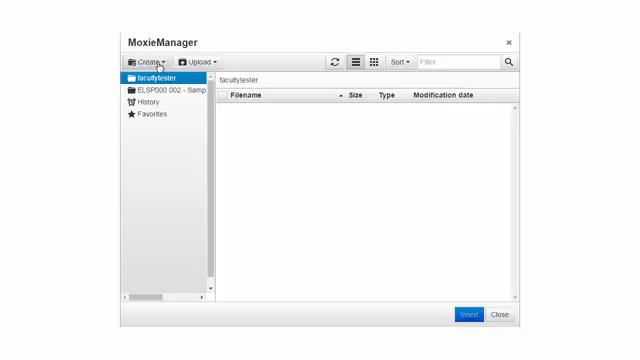
click(148, 62)
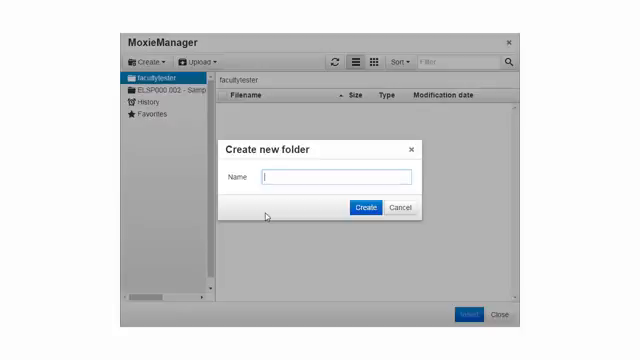
text(Power)
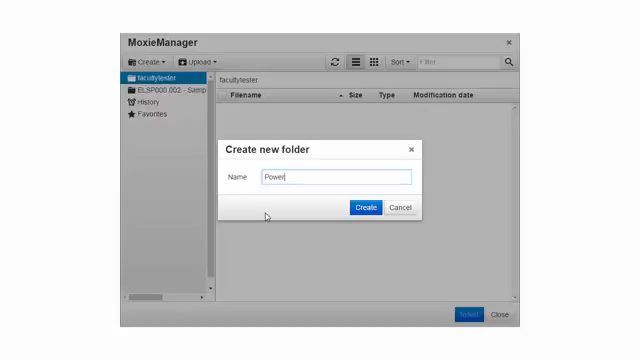
text(Points)
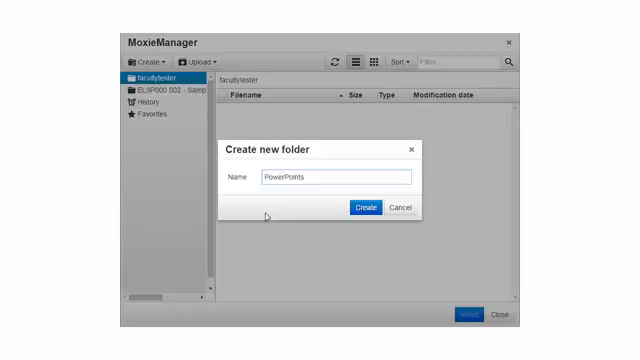
click(364, 206)
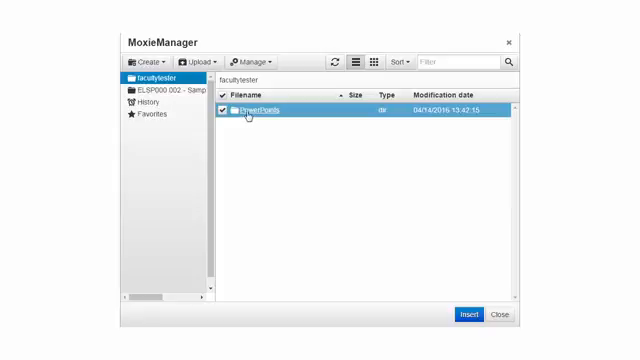
mouse_move(256, 114)
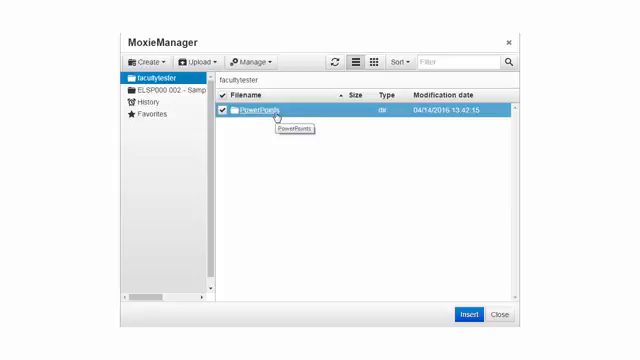
mouse_move(320, 156)
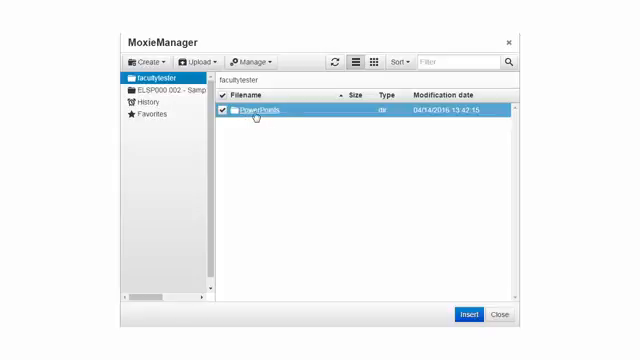
mouse_move(258, 110)
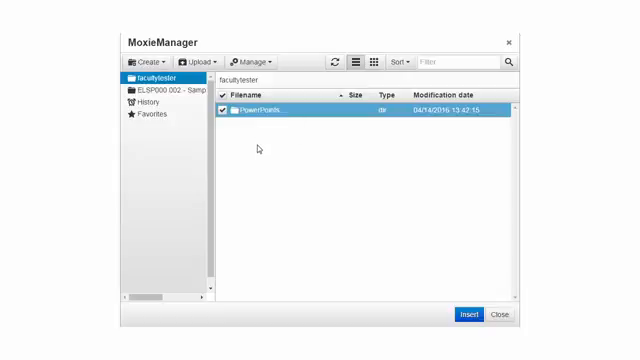
mouse_move(260, 148)
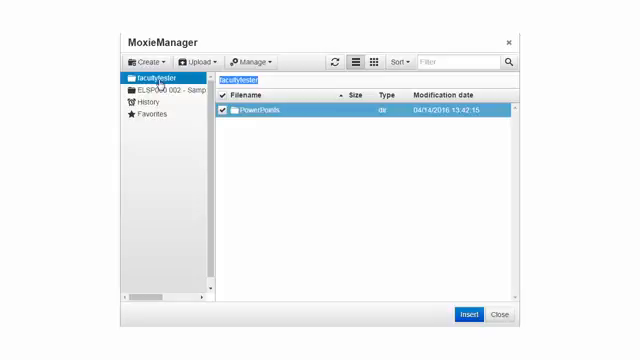
mouse_move(252, 112)
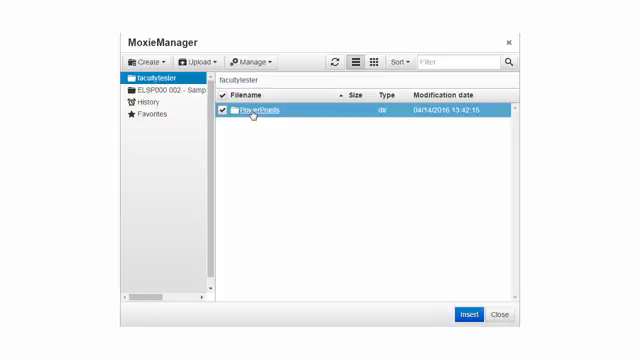
mouse_move(256, 108)
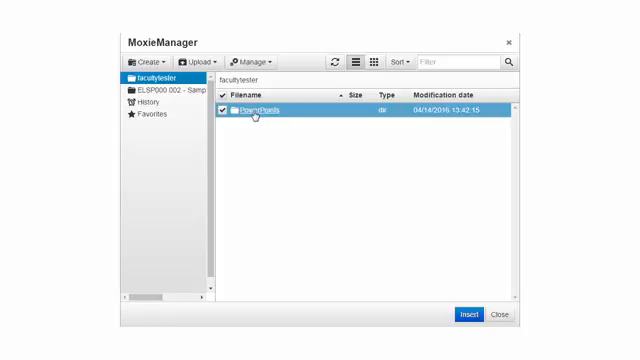
- Inside PowerPoints, create a subfolder named Chapter 1
double_click(264, 110)
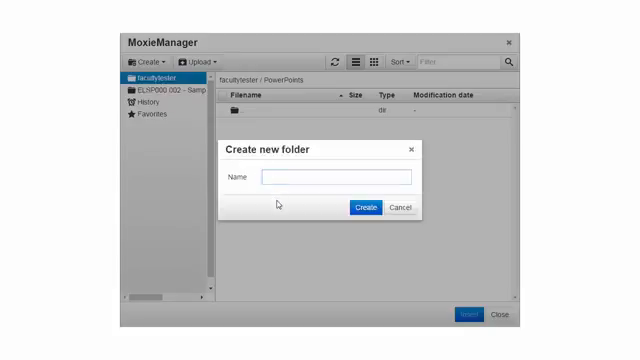
text(CN)
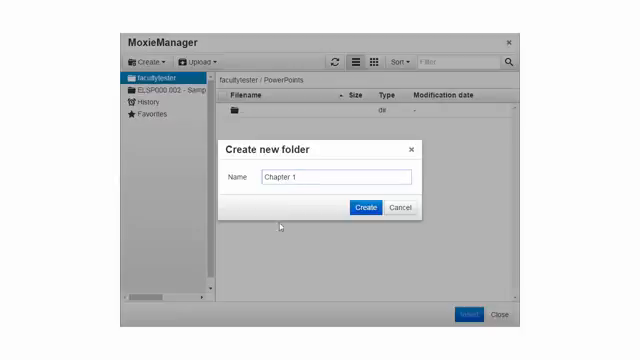
click(366, 206)
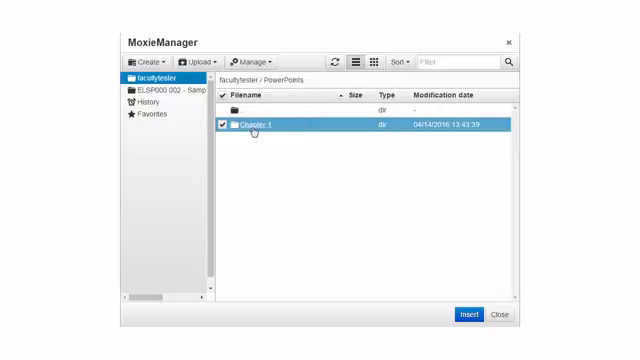
mouse_move(258, 130)
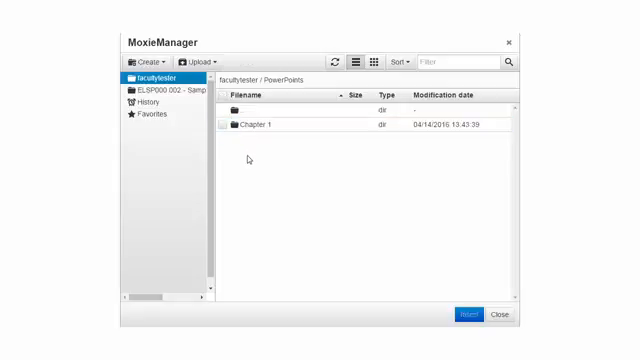
mouse_move(252, 158)
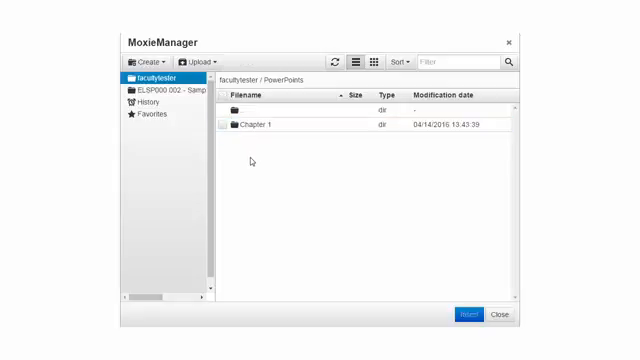
mouse_move(252, 160)
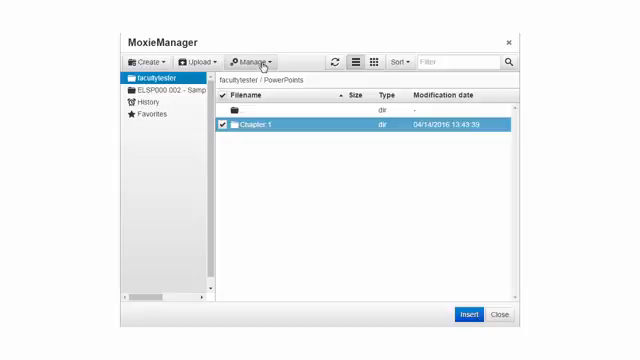
- Remove the Chapter 1 folder through the Manage menu, leaving PowerPoints empty
click(262, 62)
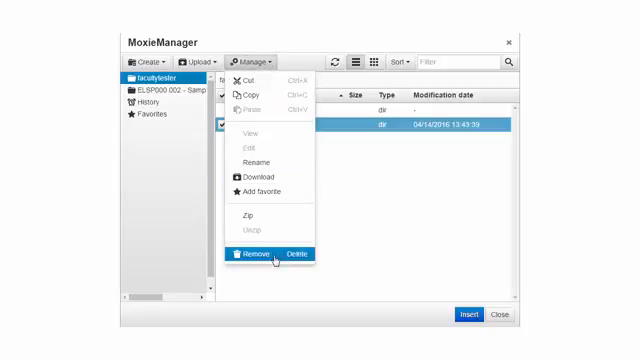
mouse_move(256, 100)
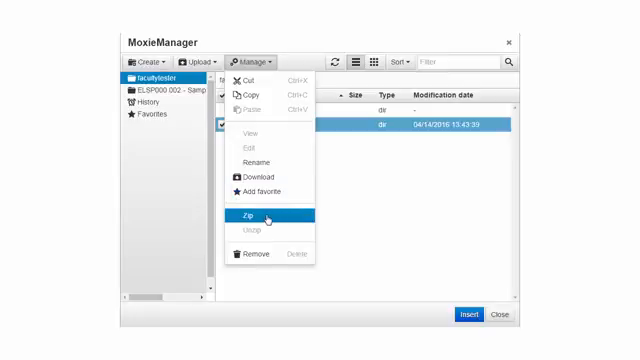
mouse_move(256, 254)
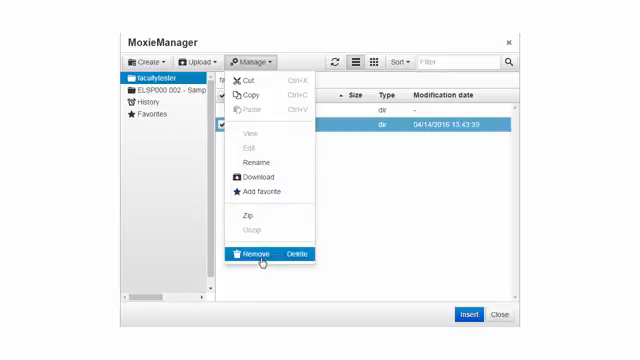
mouse_move(260, 254)
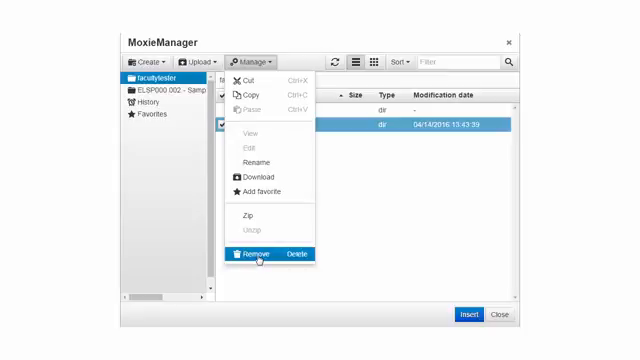
click(252, 252)
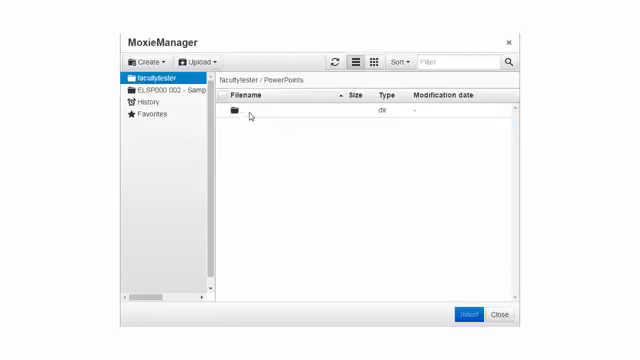
mouse_move(274, 160)
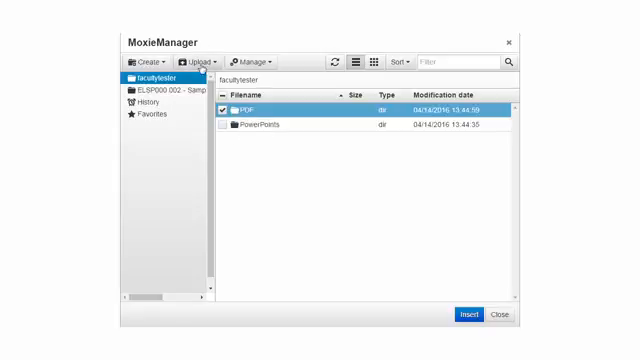
- Enter the empty PDF folder and bring up the Upload choices
click(228, 106)
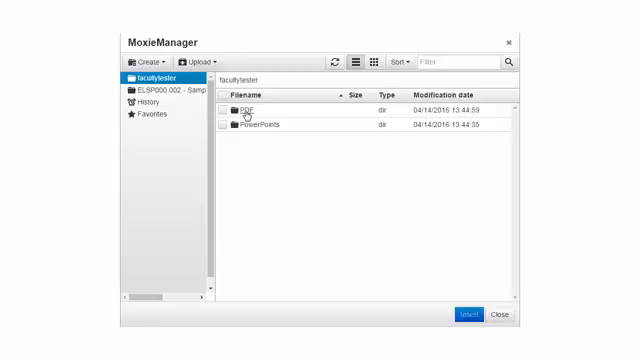
double_click(246, 108)
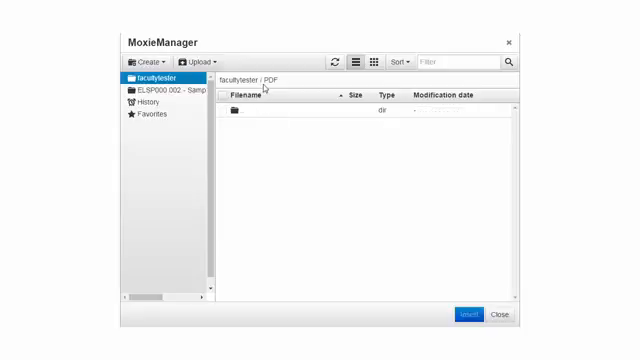
double_click(272, 78)
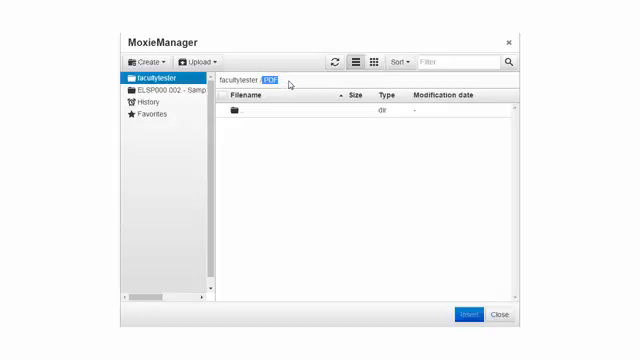
mouse_move(268, 156)
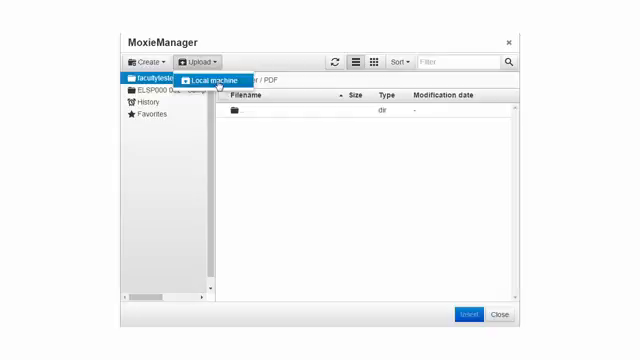
- Upload managing_units_types.pdf from the Desktop into the PDF folder
click(210, 76)
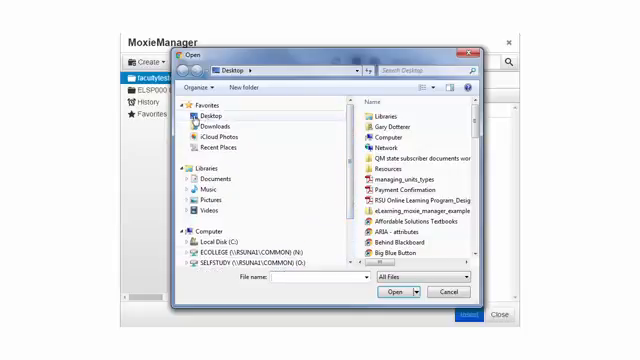
click(200, 116)
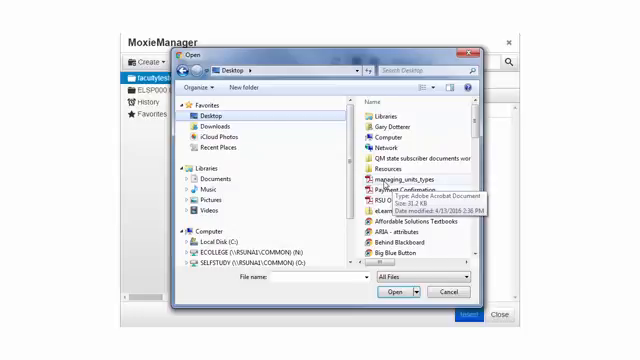
click(400, 178)
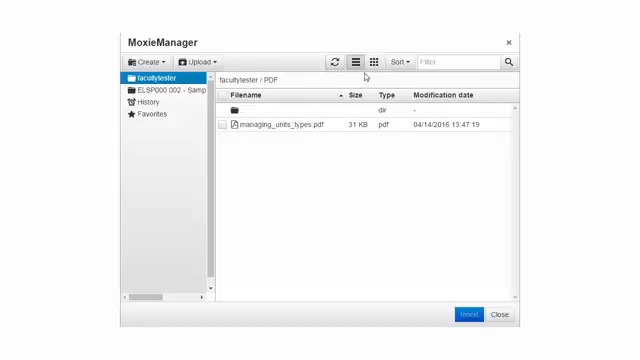
mouse_move(358, 62)
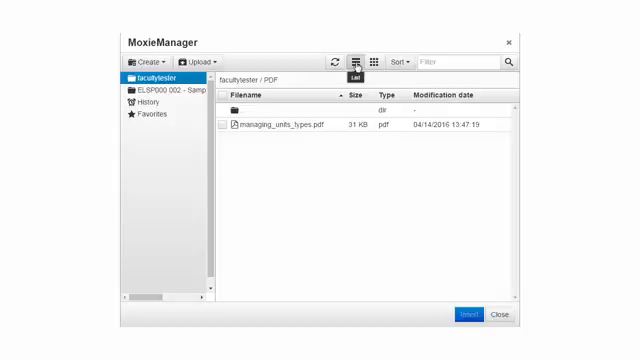
mouse_move(348, 148)
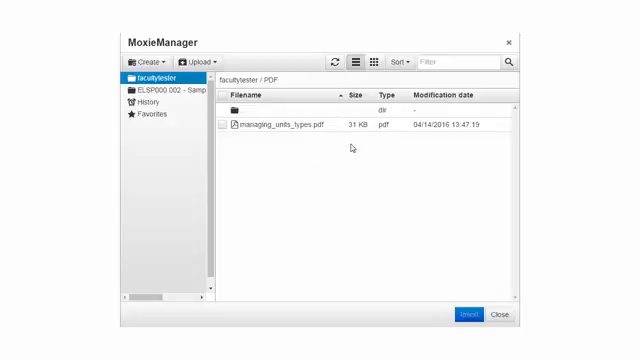
mouse_move(380, 62)
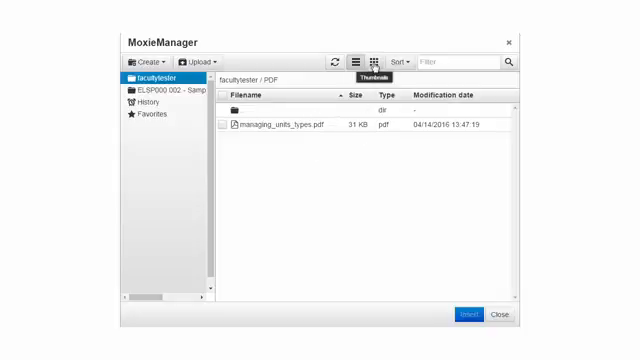
- Switch the PDF folder to thumbnail view and select its parent link and uploaded PDF
click(378, 62)
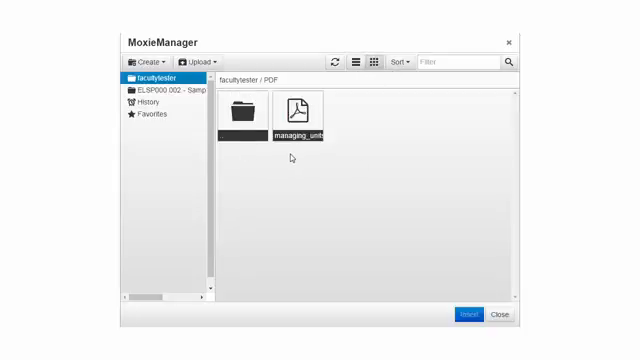
click(240, 112)
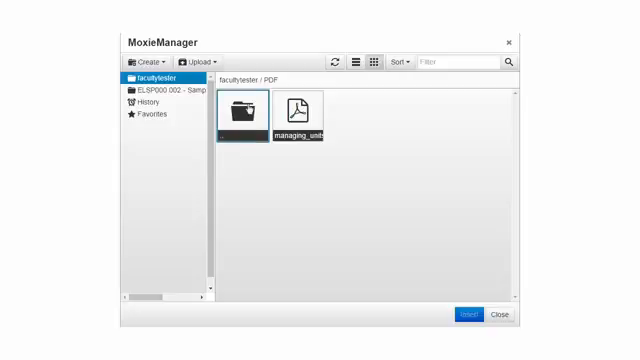
click(300, 110)
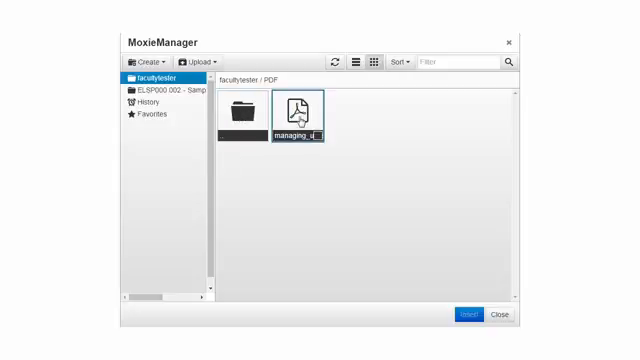
click(376, 144)
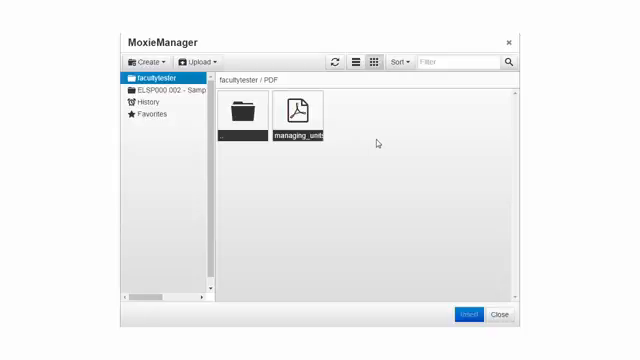
- Sort the PDF folder's files by Name
click(400, 60)
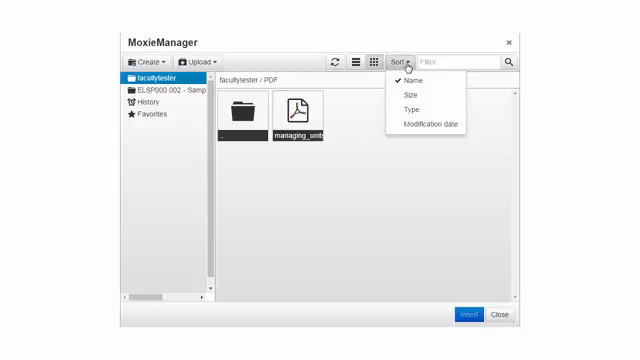
click(240, 118)
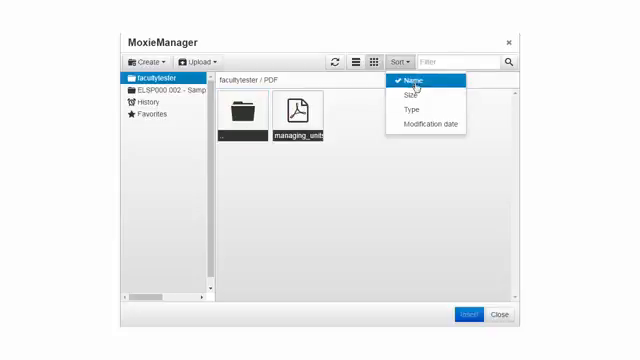
mouse_move(412, 108)
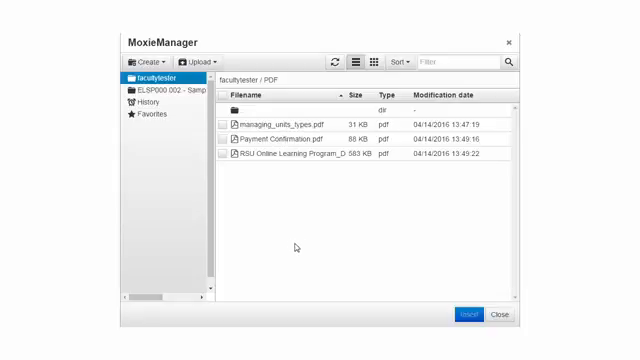
- Filter the list for 'payment', leaving Payment Confirmation.pdf, then move up to facultytester
click(450, 60)
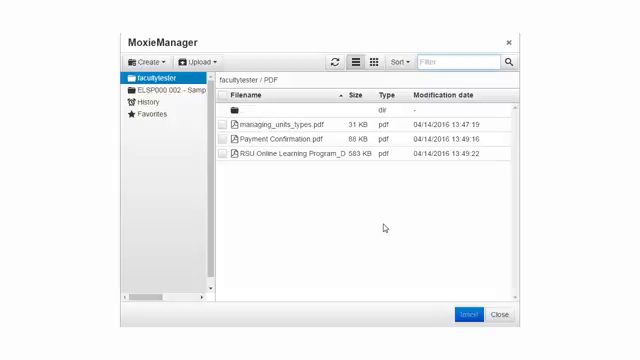
text(payment)
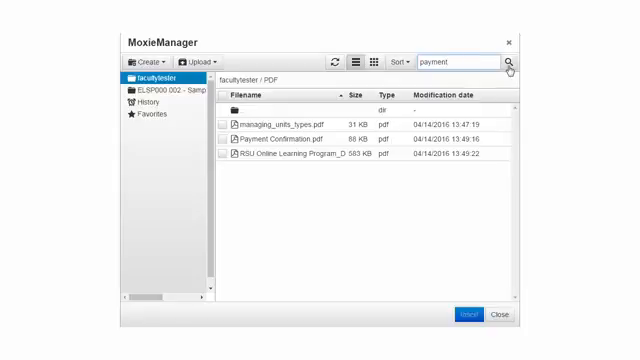
click(512, 62)
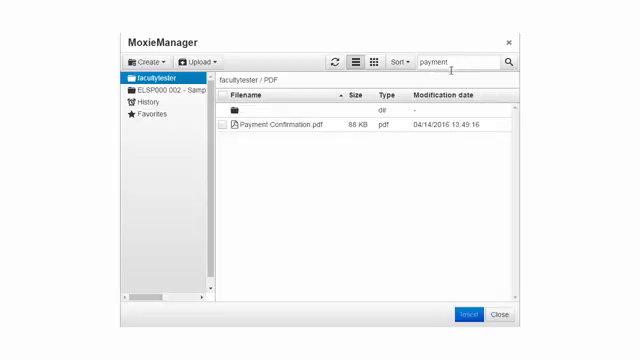
mouse_move(282, 206)
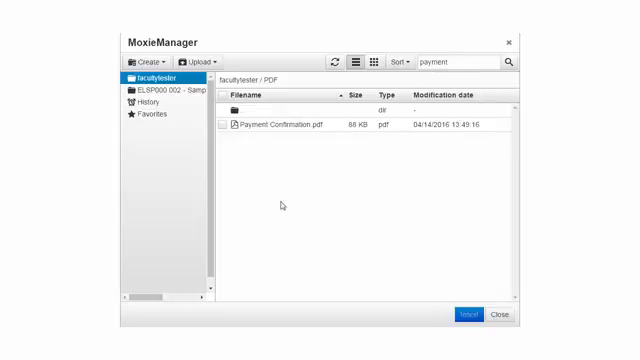
click(156, 72)
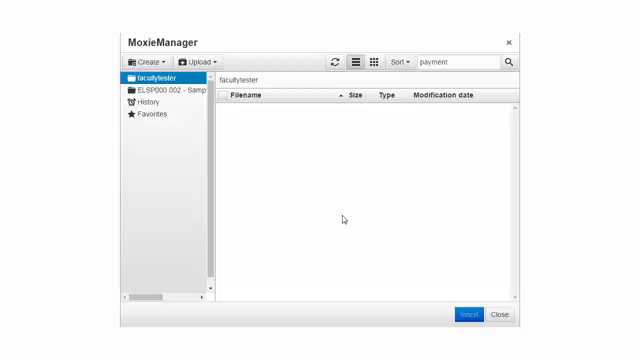
mouse_move(292, 162)
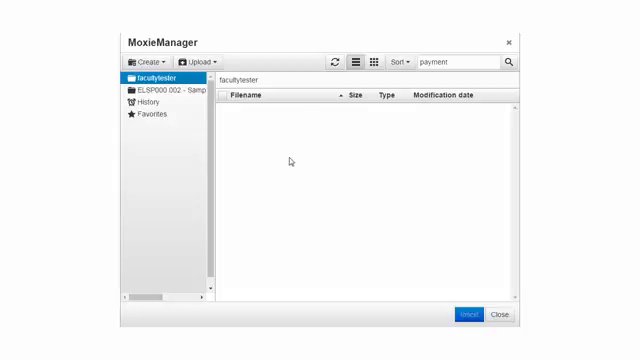
- Upload the eLearning_moxie_manager_exam zip archive from the Desktop into facultytester
click(208, 62)
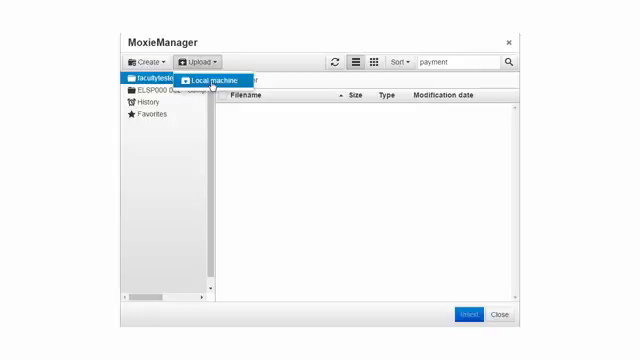
click(202, 82)
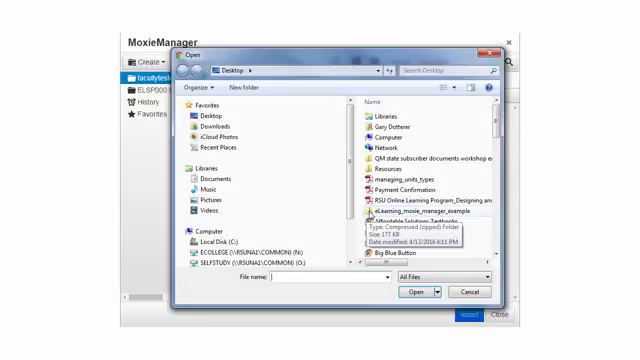
click(400, 292)
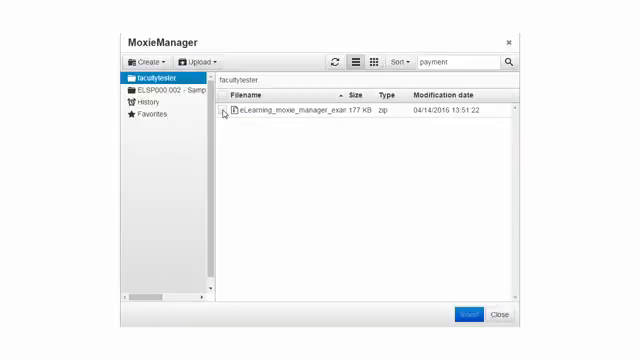
- Unzip the uploaded archive so its files appear beside PDF and PowerPoints
click(228, 116)
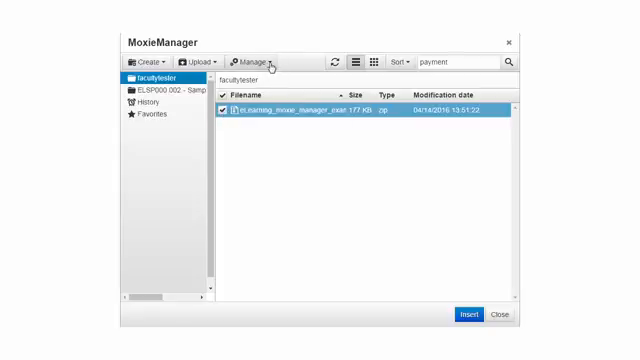
click(258, 60)
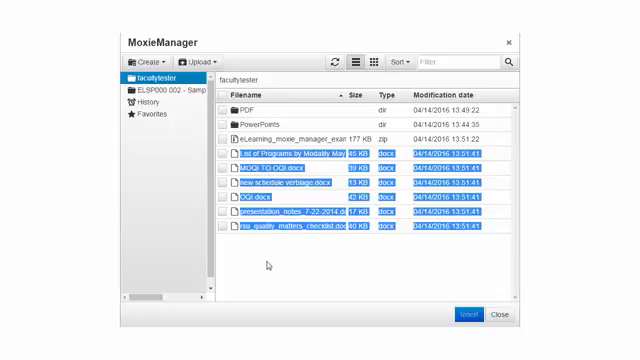
mouse_move(268, 264)
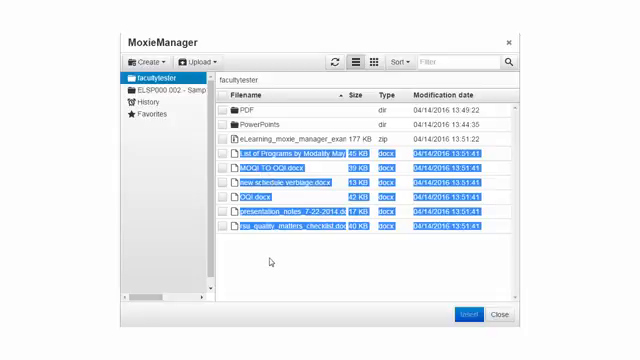